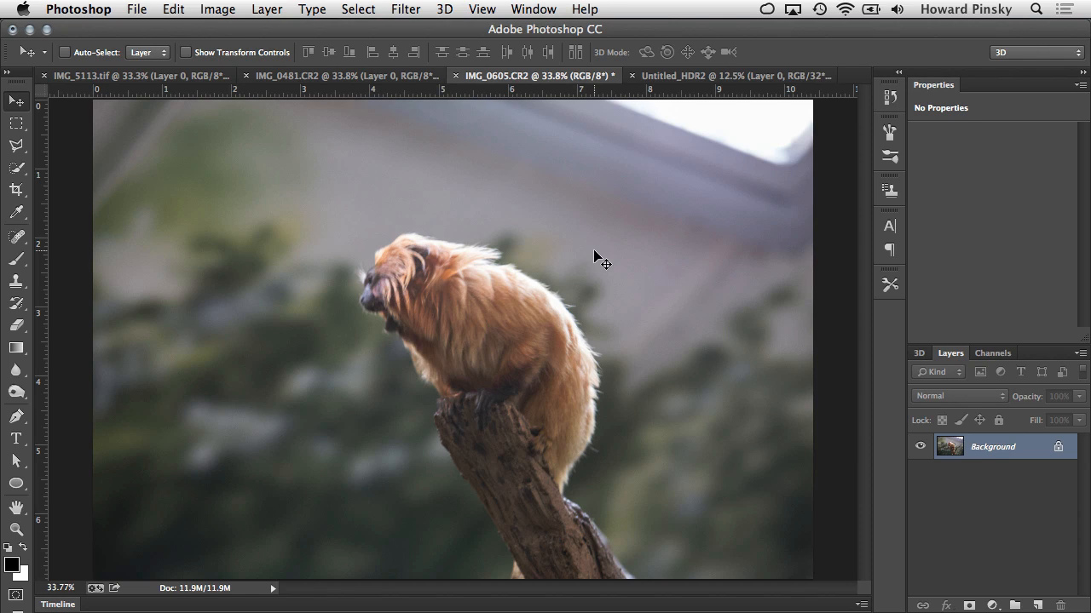
Convert the monkey photo's background layer to a smart object for smart filters
{"action": "left_click", "coordinate": [405, 9]}
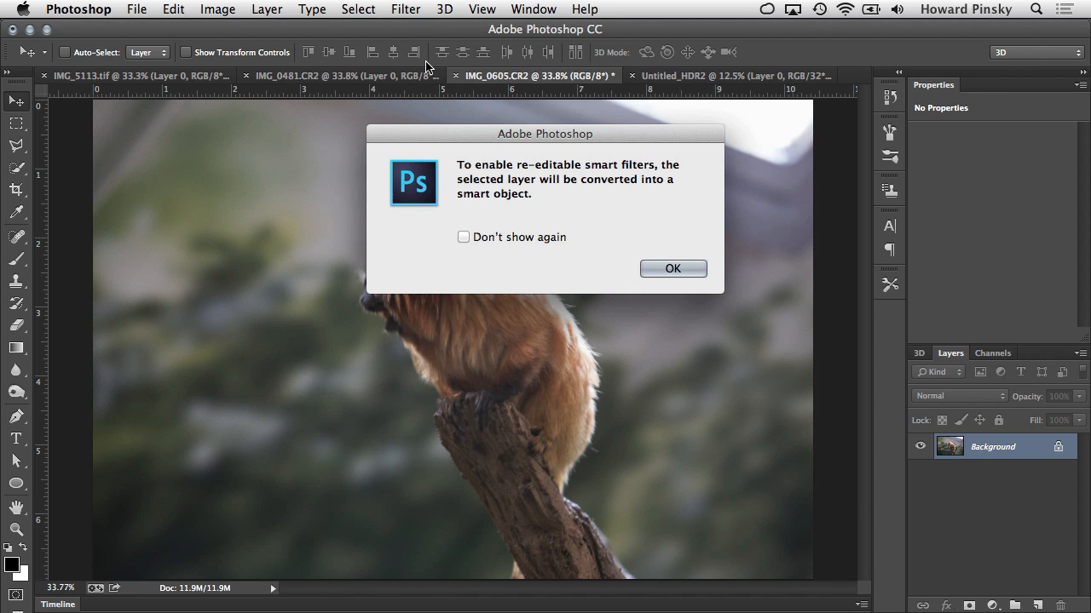
{"action": "left_click", "coordinate": [673, 269]}
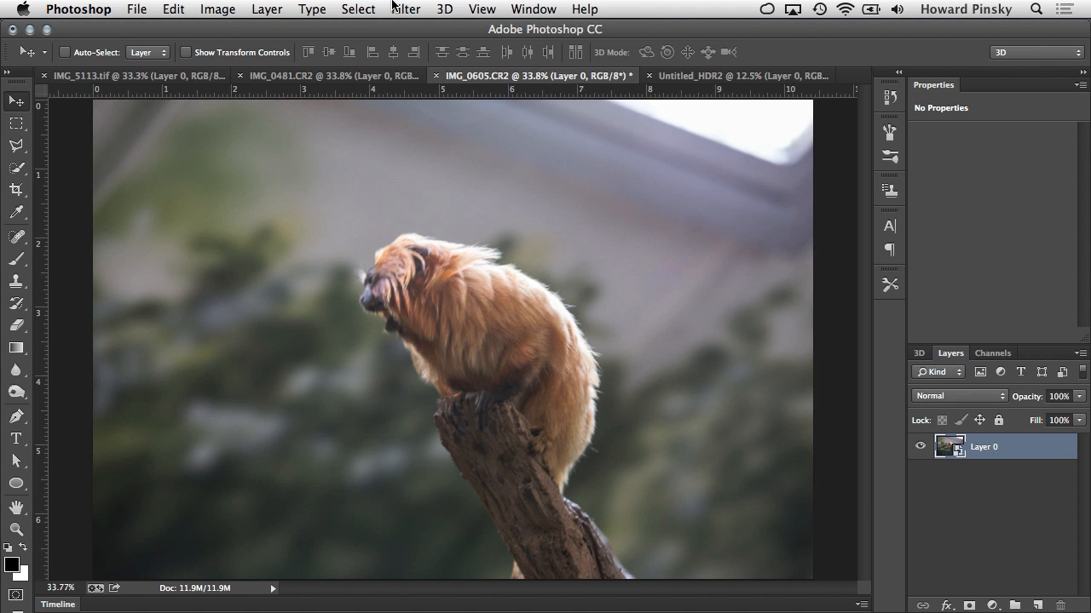
Launch Filter > Sharpen > Shake Reduction on the monkey photo
{"action": "left_click", "coordinate": [406, 9]}
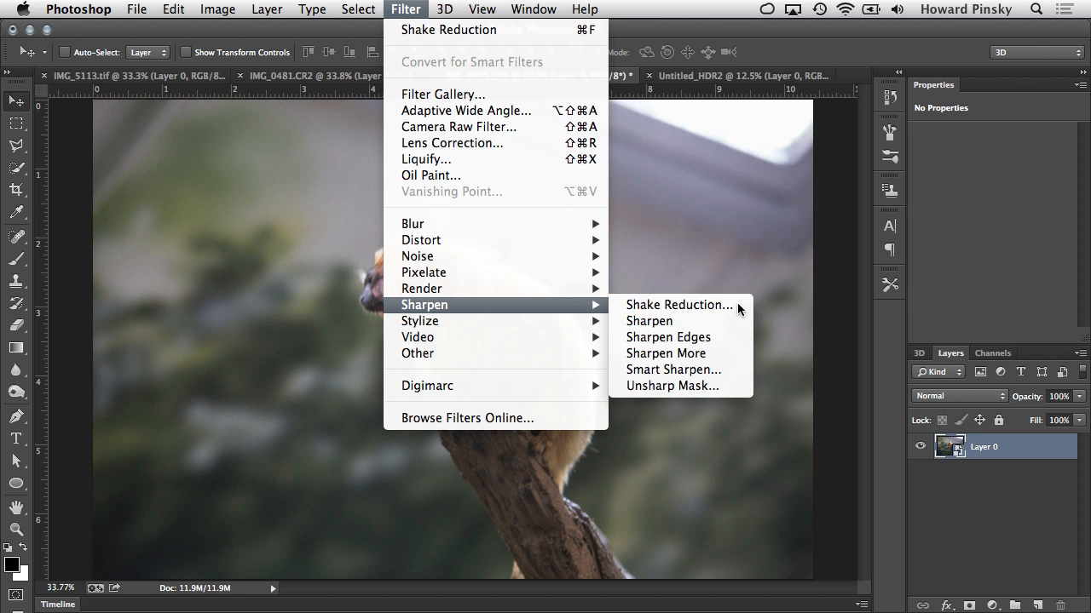
{"action": "left_click", "coordinate": [678, 304]}
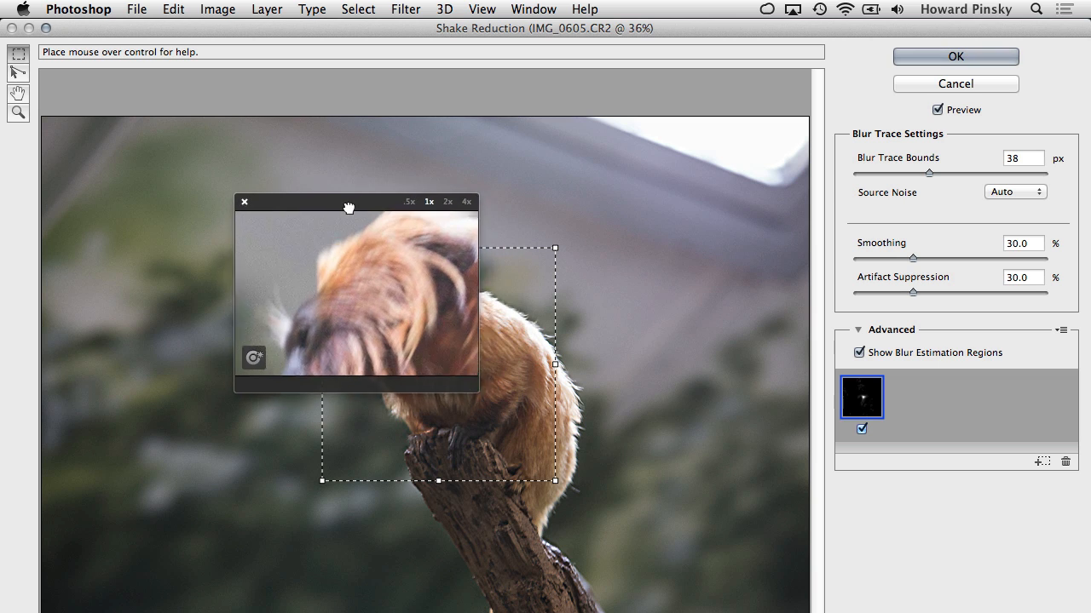
Move the Detail loupe over the monkey's face and dock it beside the settings
{"action": "left_click_drag", "start_coordinate": [347, 201], "coordinate": [363, 186]}
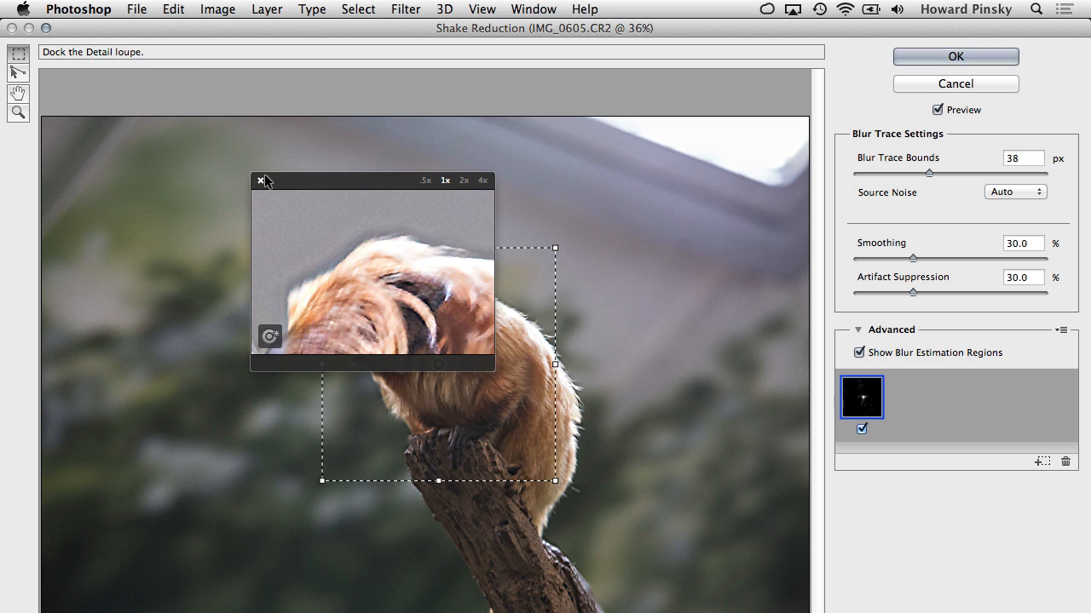
{"action": "left_click", "coordinate": [261, 181]}
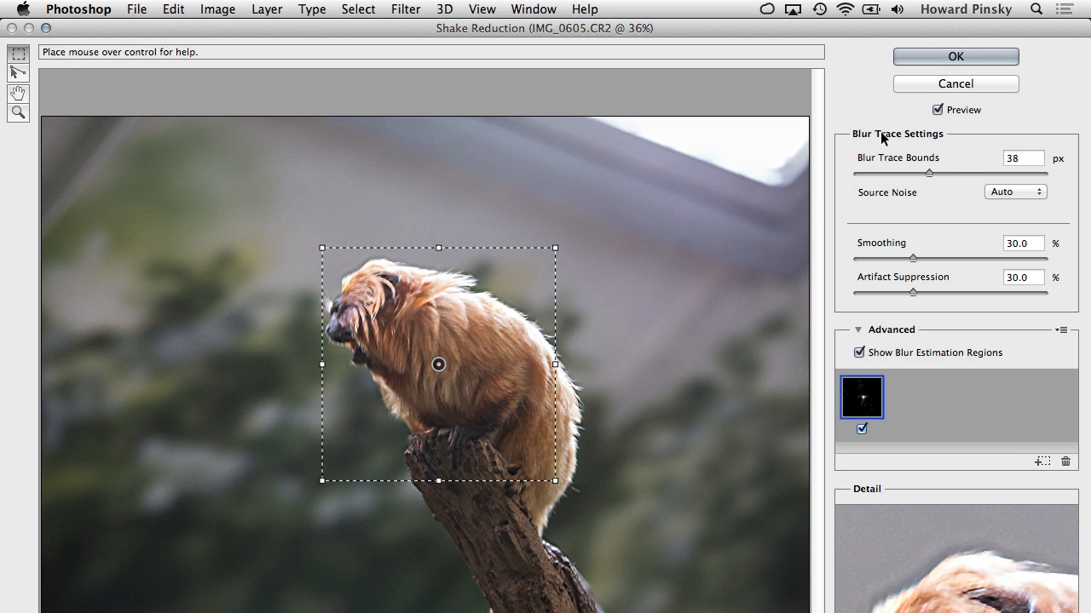
{"action": "mouse_move", "coordinate": [928, 175]}
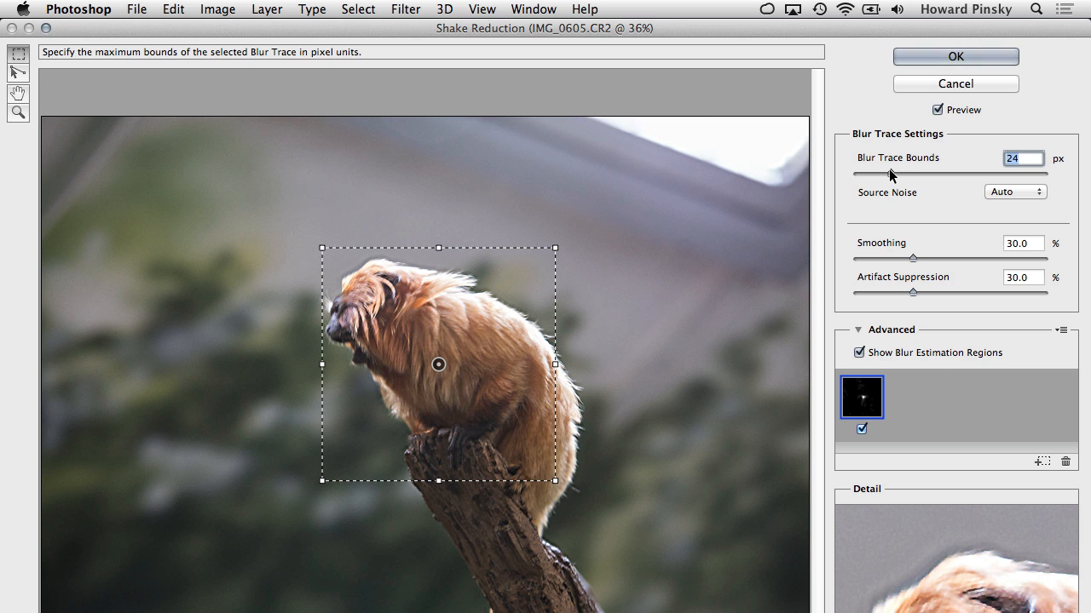
Lower Blur Trace Bounds from 24 px to 20 px
{"action": "left_click_drag", "start_coordinate": [912, 173], "coordinate": [882, 173]}
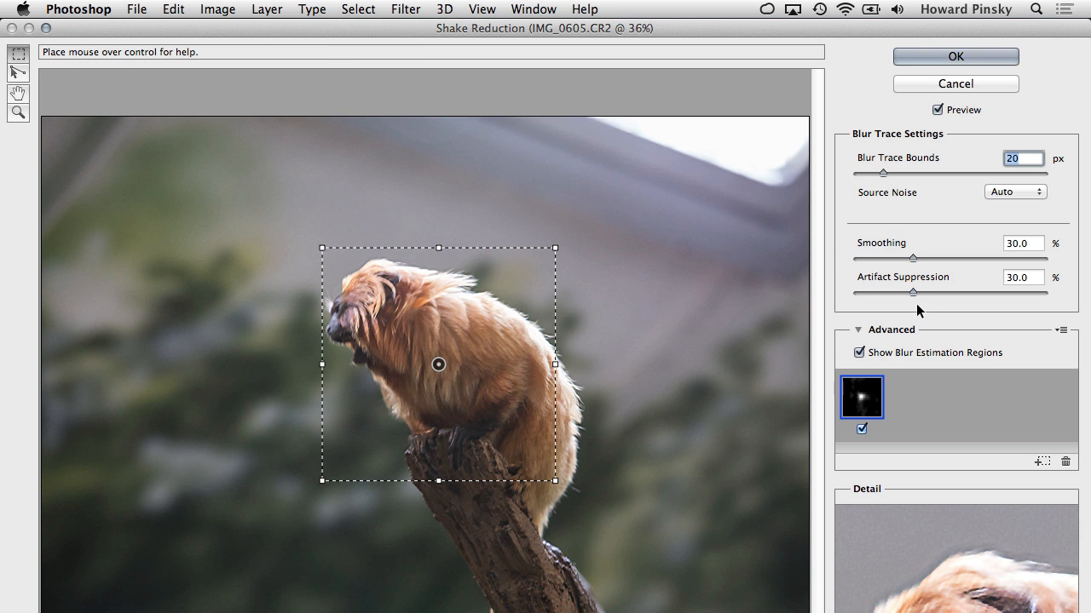
{"action": "mouse_move", "coordinate": [613, 282]}
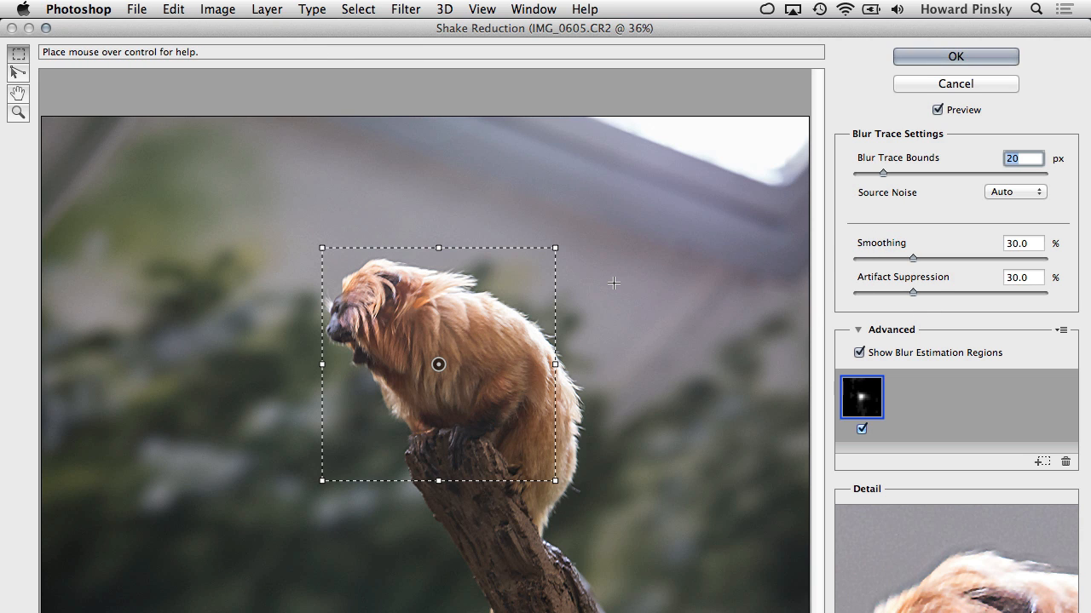
{"action": "left_click", "coordinate": [439, 364]}
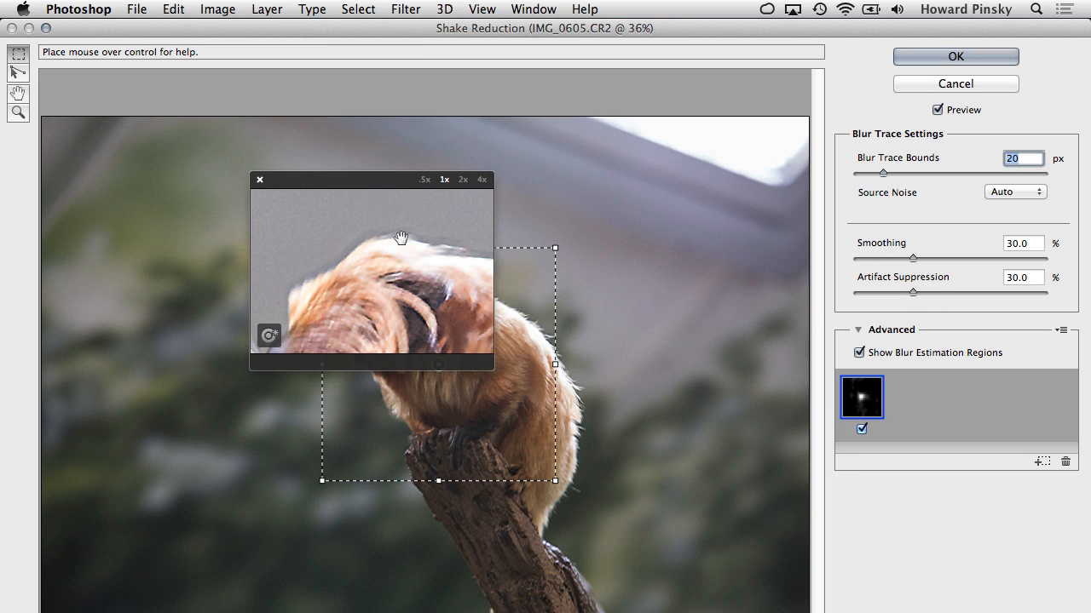
{"action": "left_click_drag", "start_coordinate": [402, 238], "coordinate": [388, 276]}
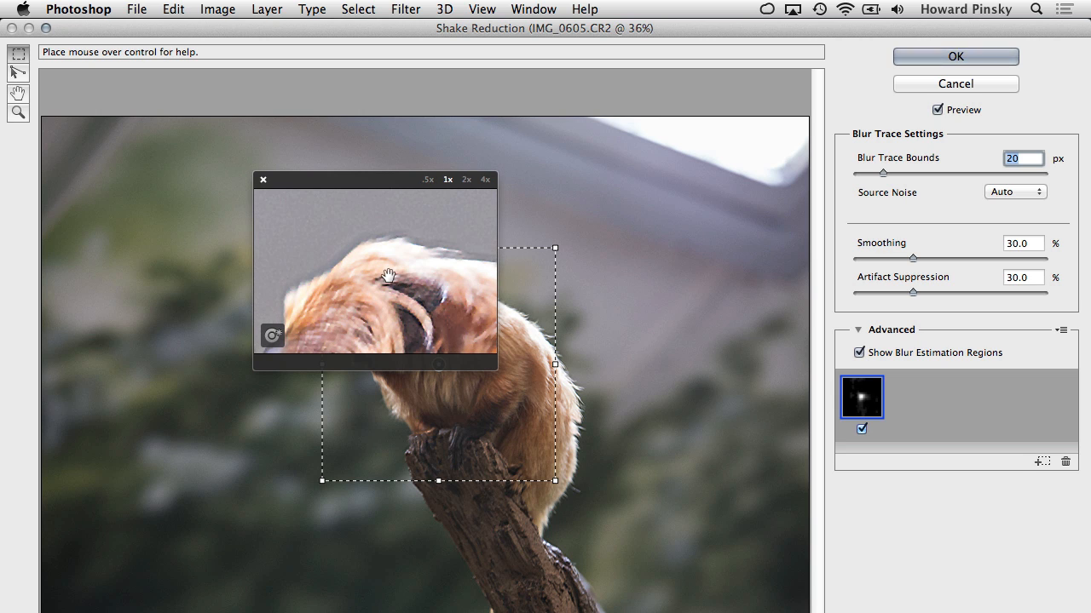
{"action": "mouse_move", "coordinate": [414, 286]}
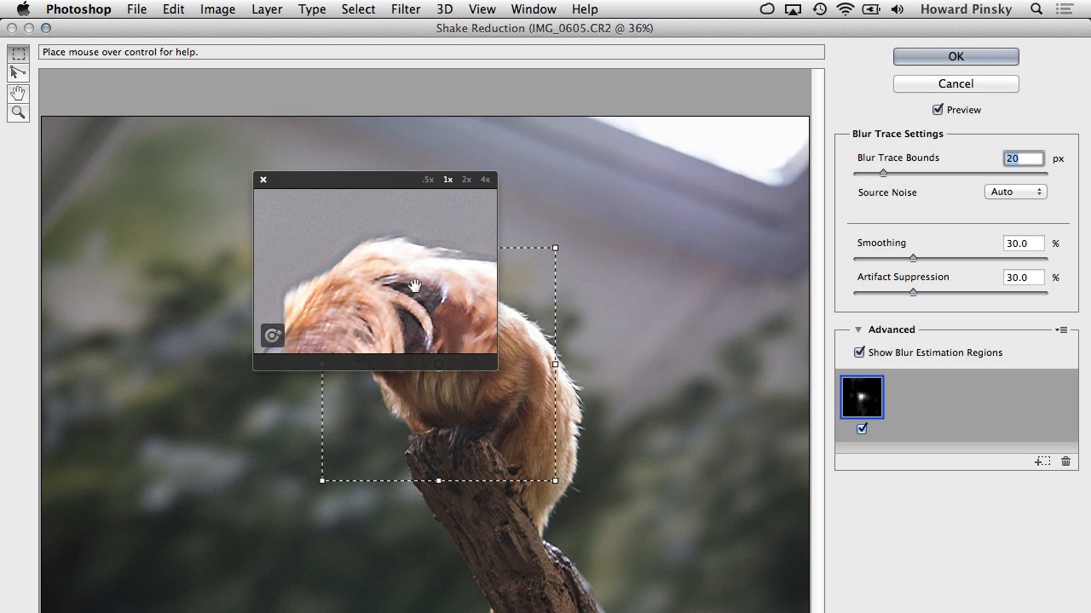
{"action": "mouse_move", "coordinate": [412, 280]}
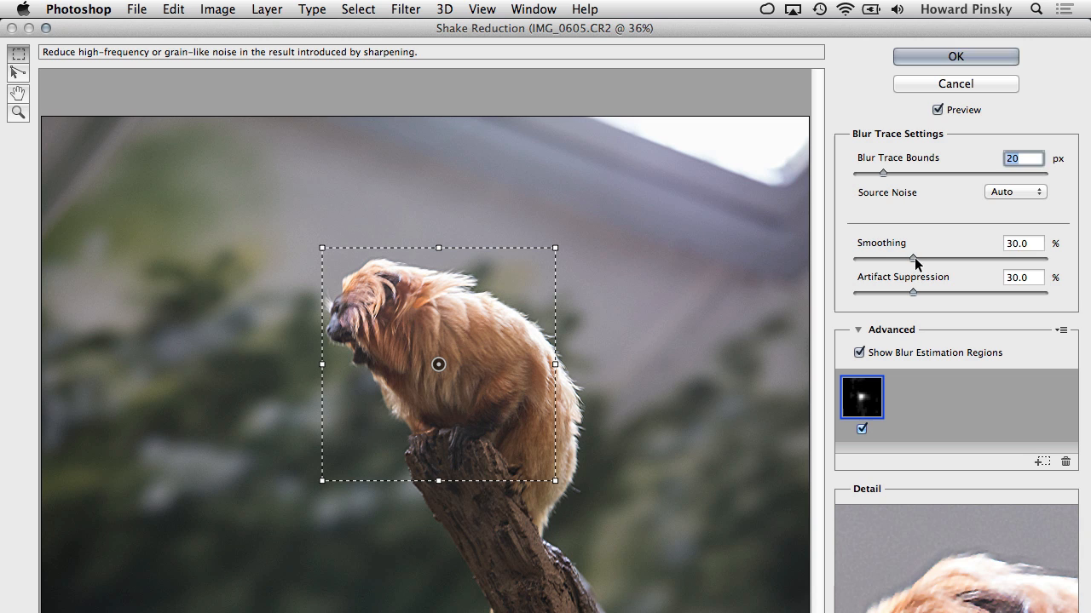
Reduce the Shake Reduction smoothing for the monkey photo
{"action": "left_click_drag", "start_coordinate": [912, 257], "coordinate": [886, 256]}
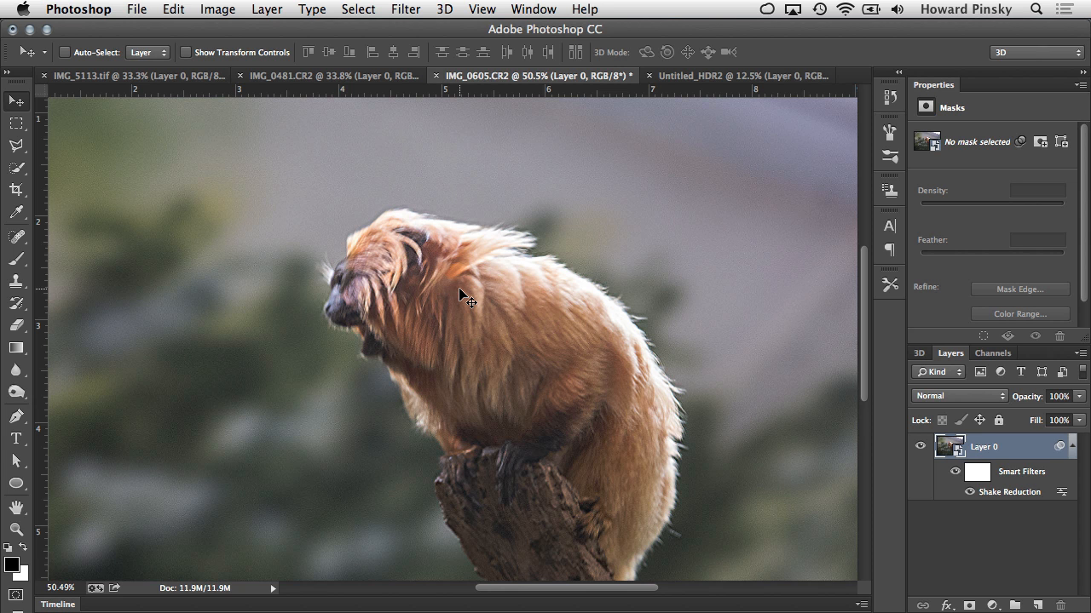
{"action": "mouse_move", "coordinate": [305, 84]}
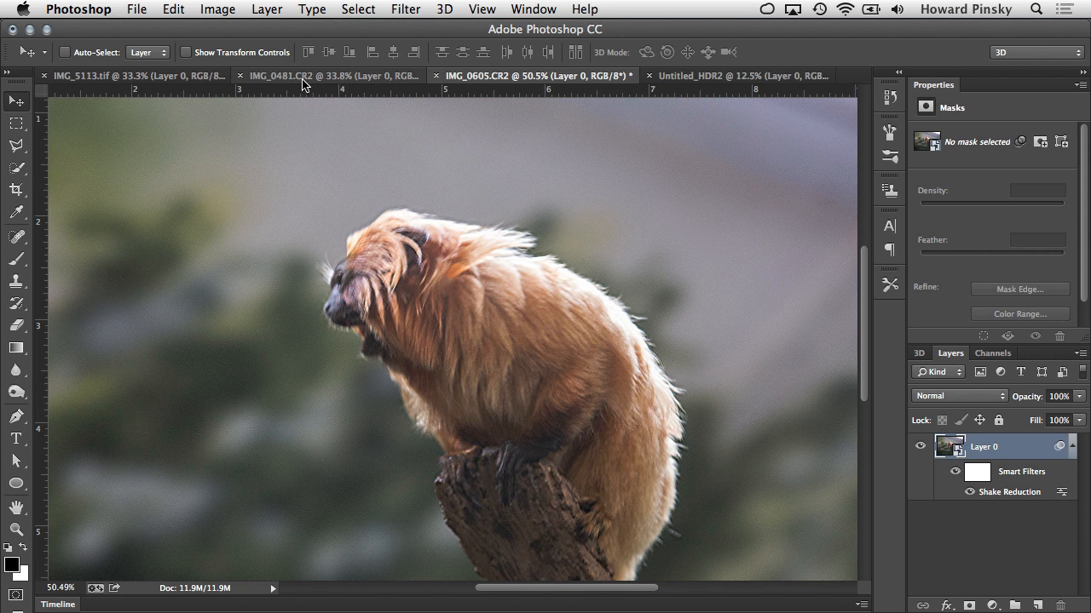
Switch to the IMG_0481.CR2 elephant photo and launch Shake Reduction
{"action": "left_click", "coordinate": [307, 76]}
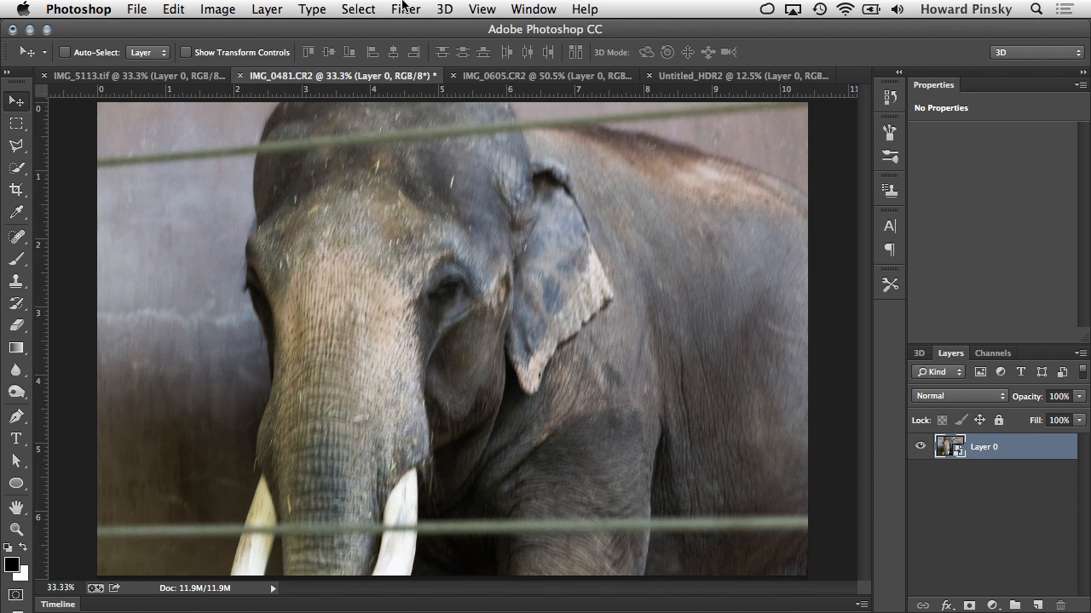
{"action": "left_click", "coordinate": [405, 10]}
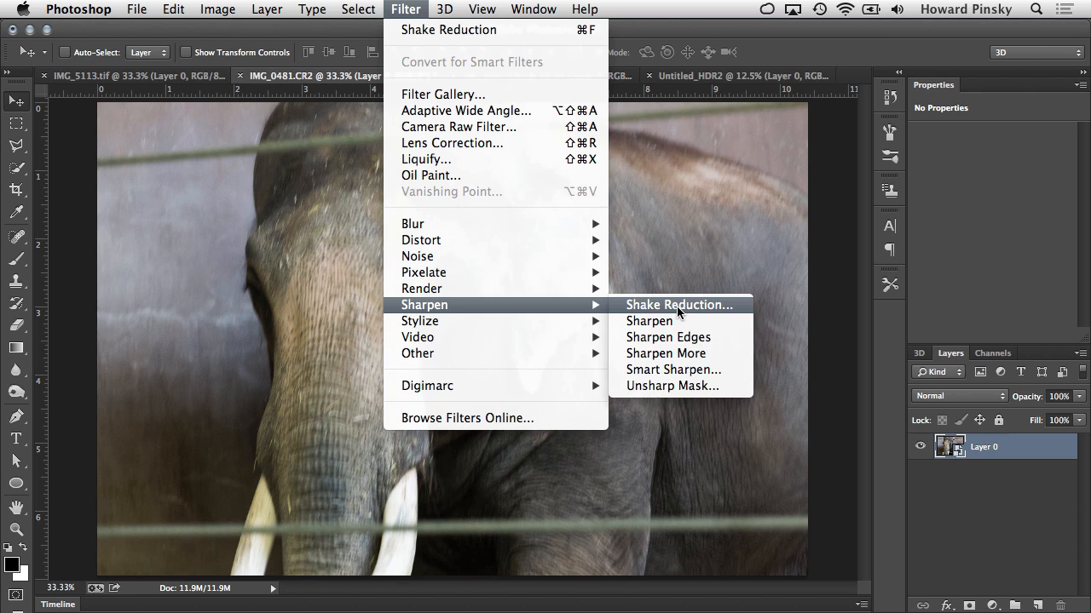
{"action": "left_click", "coordinate": [679, 304]}
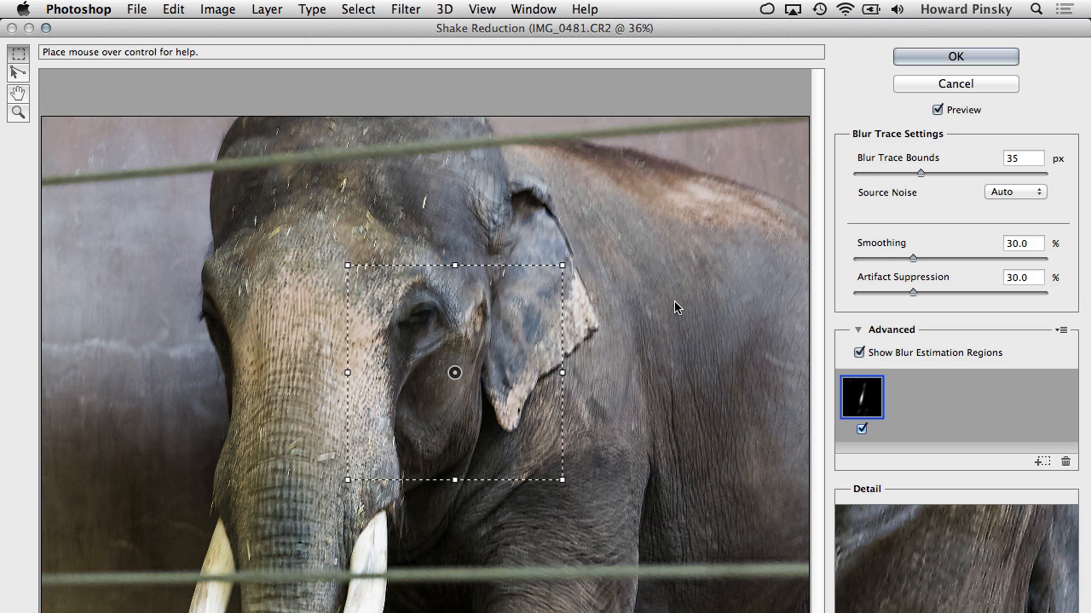
{"action": "mouse_move", "coordinate": [912, 254]}
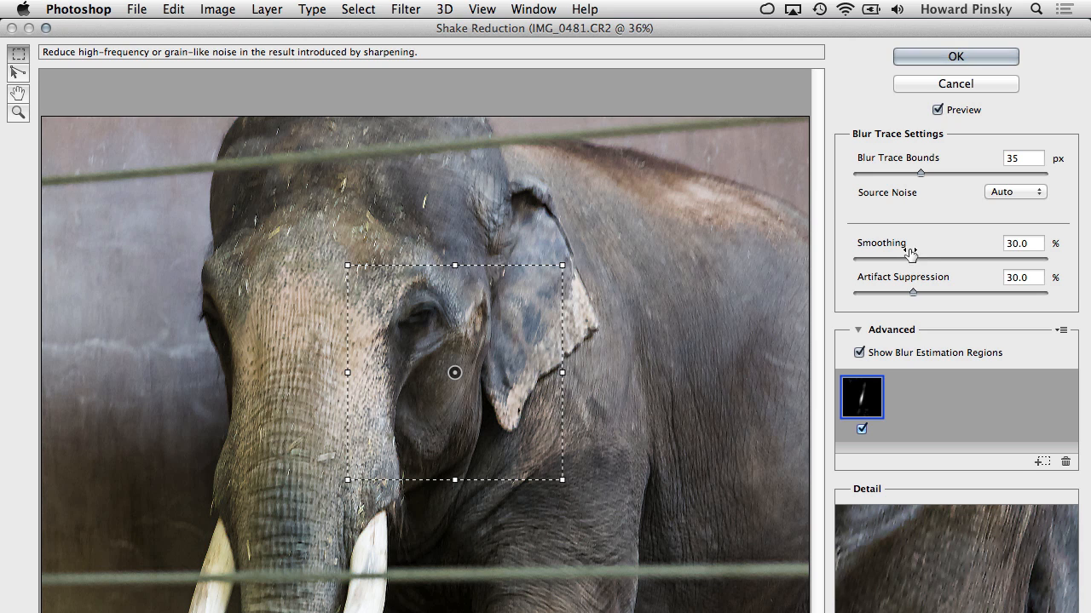
Set smoothing to 14.5% and apply Shake Reduction to the elephant
{"action": "left_click_drag", "start_coordinate": [911, 258], "coordinate": [884, 258]}
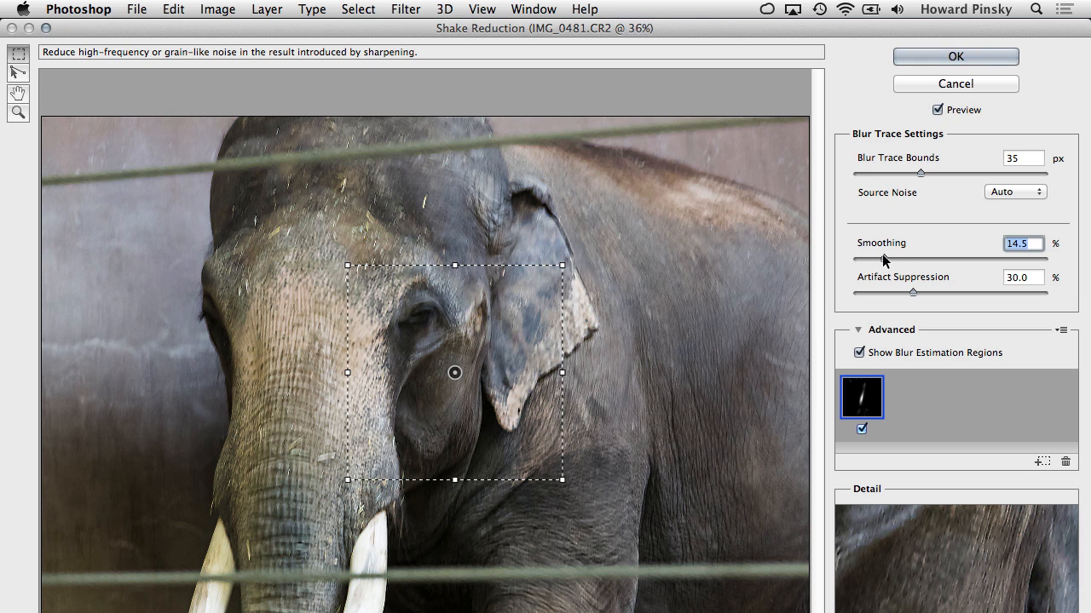
{"action": "mouse_move", "coordinate": [883, 258]}
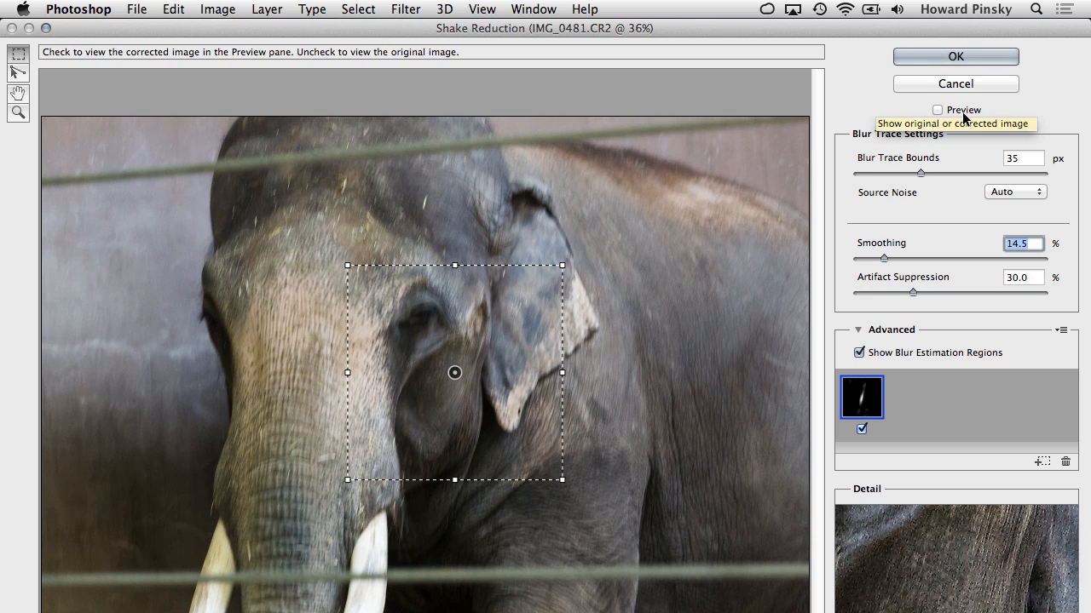
{"action": "left_click", "coordinate": [955, 56]}
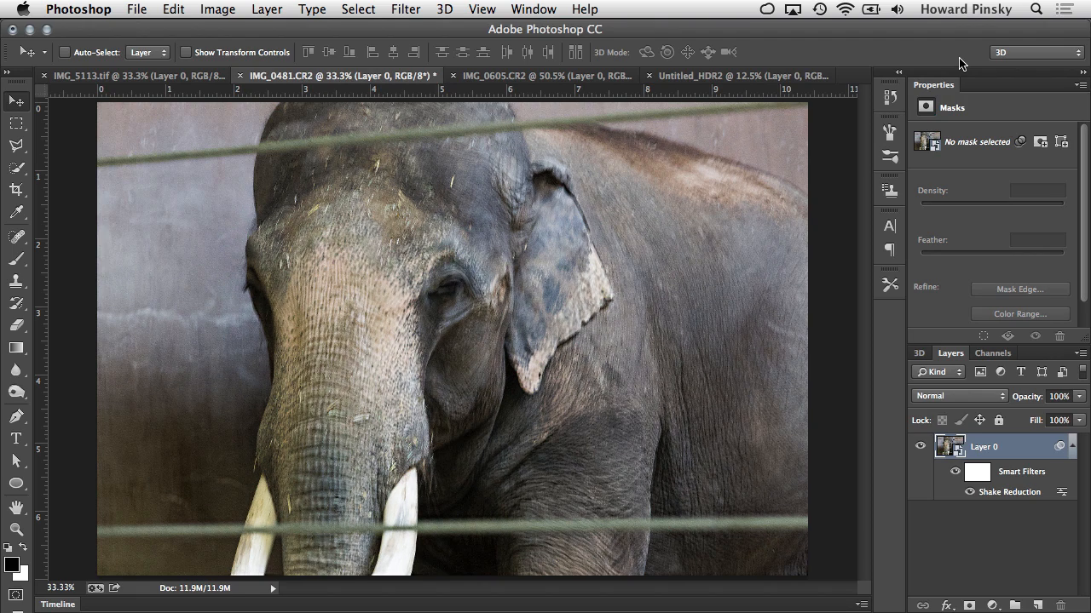